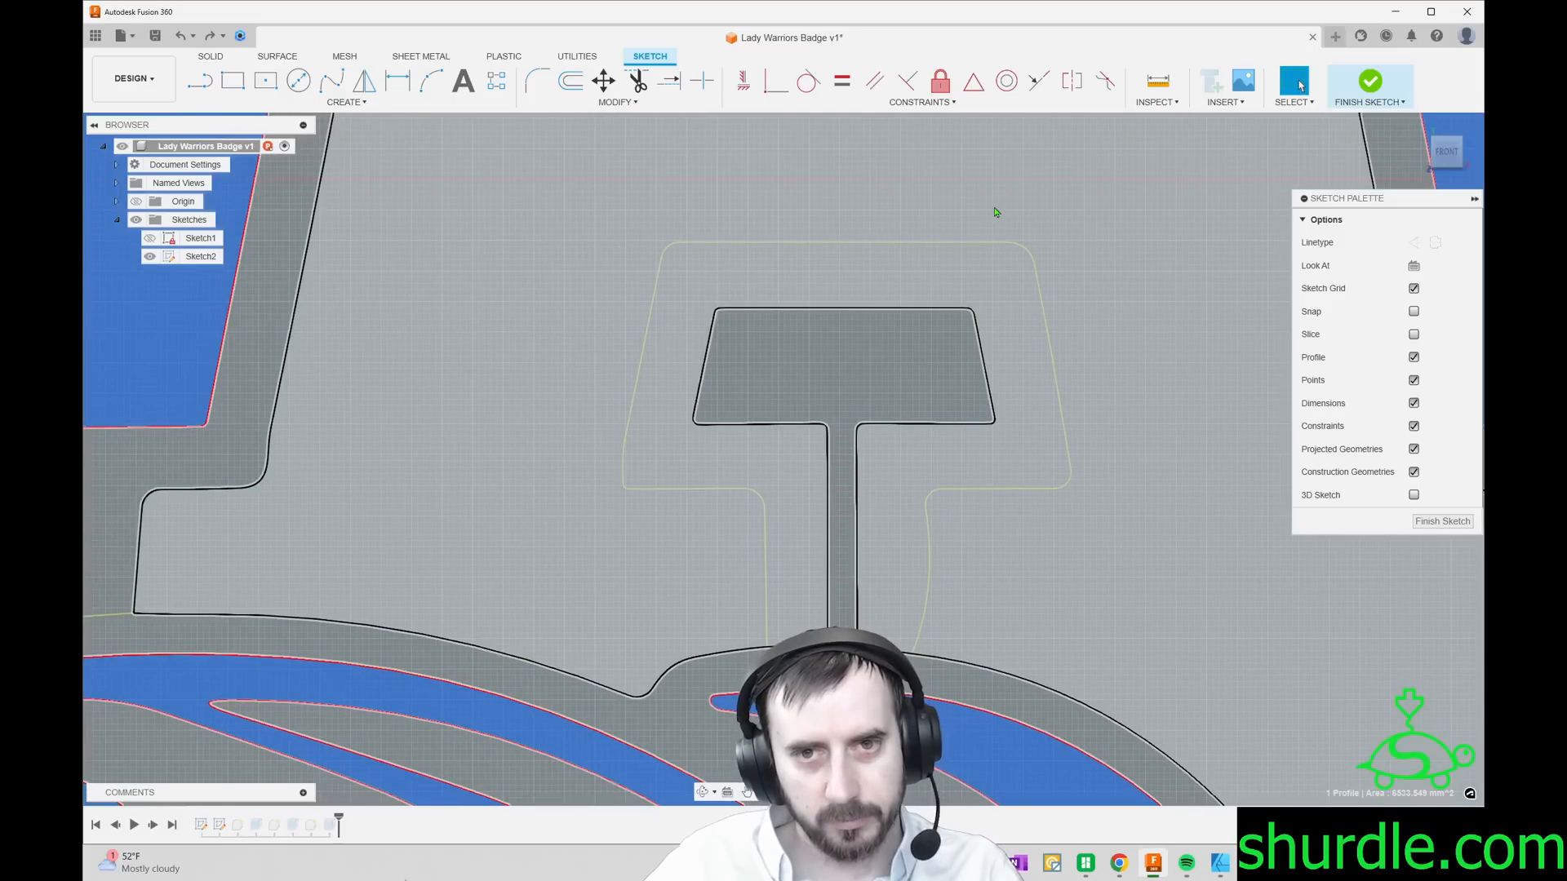
Edit Sketch2 from the Browser to inspect why the hat-shaped pocket fails to flood blue
click(199, 82)
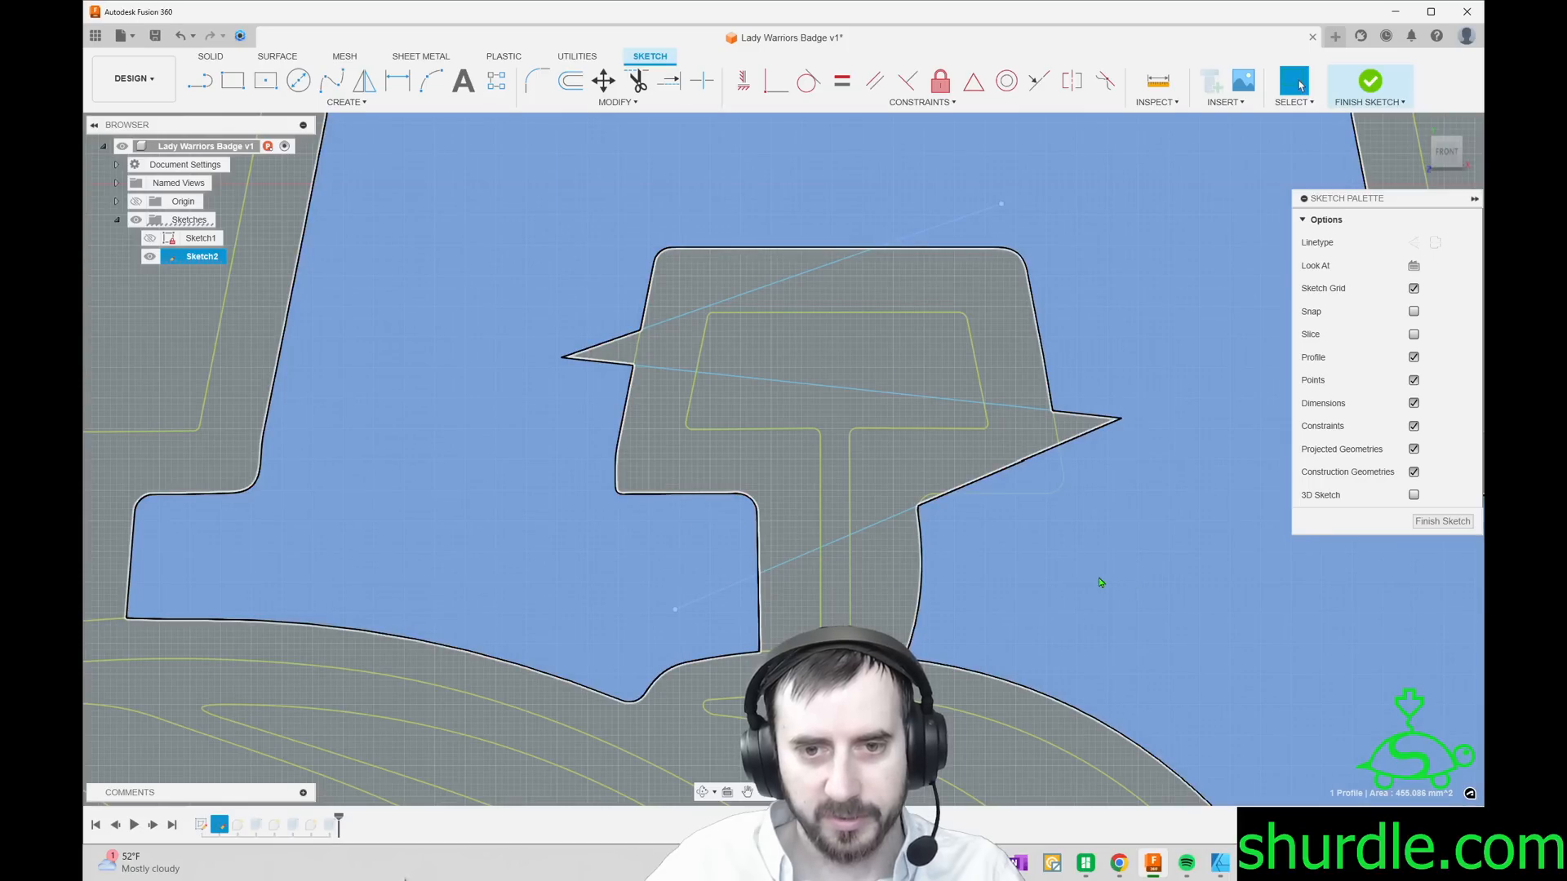
mouse_move(1037, 475)
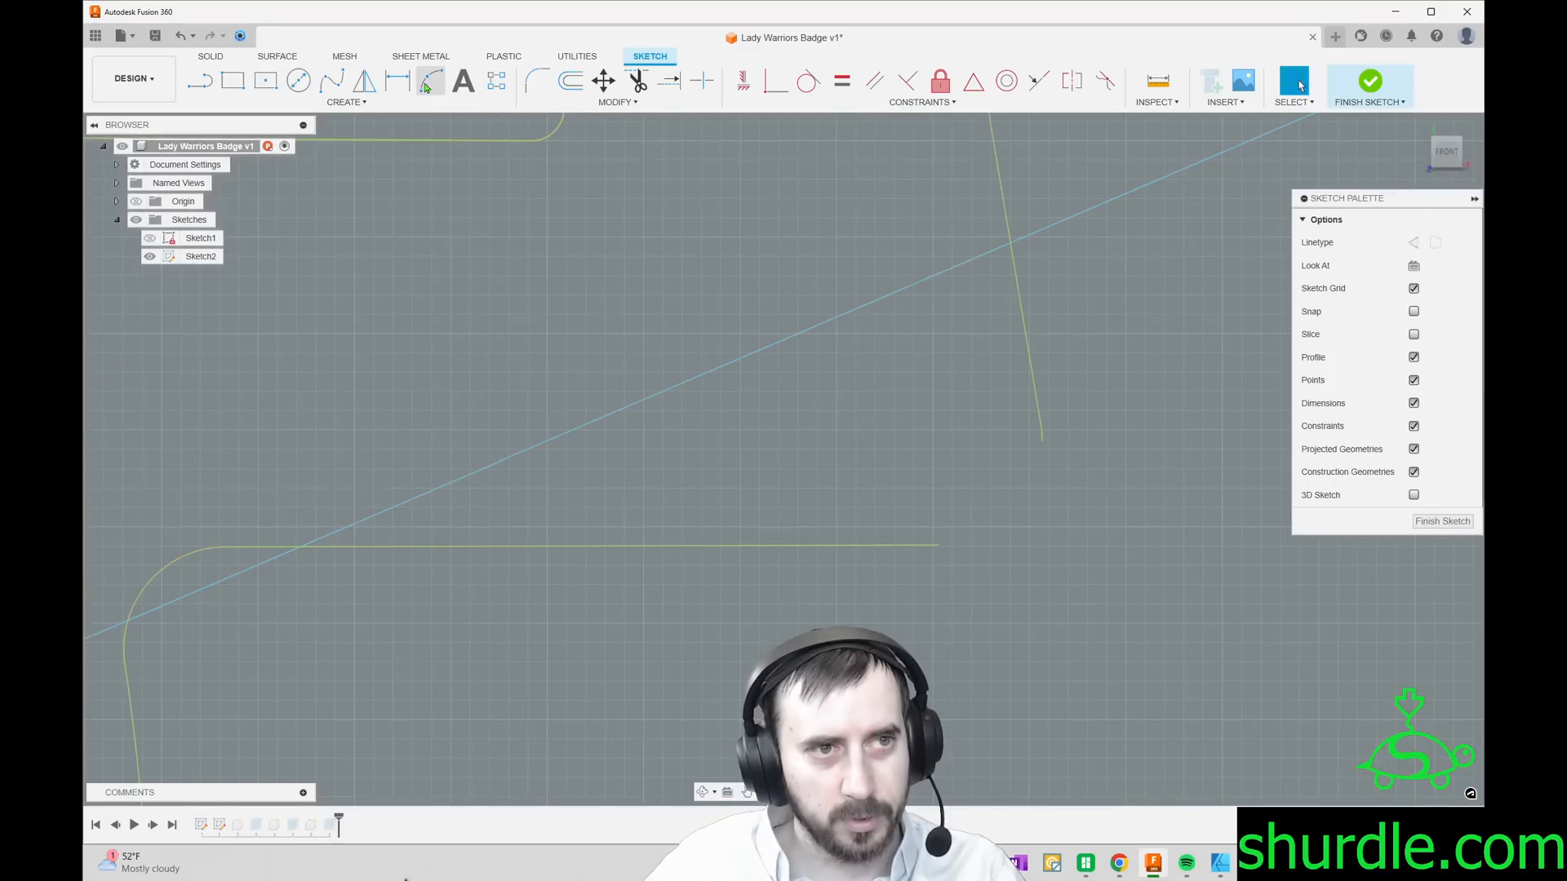
Draw a tangent arc between the two loose corner endpoints so the badge outline closes and floods blue
click(429, 81)
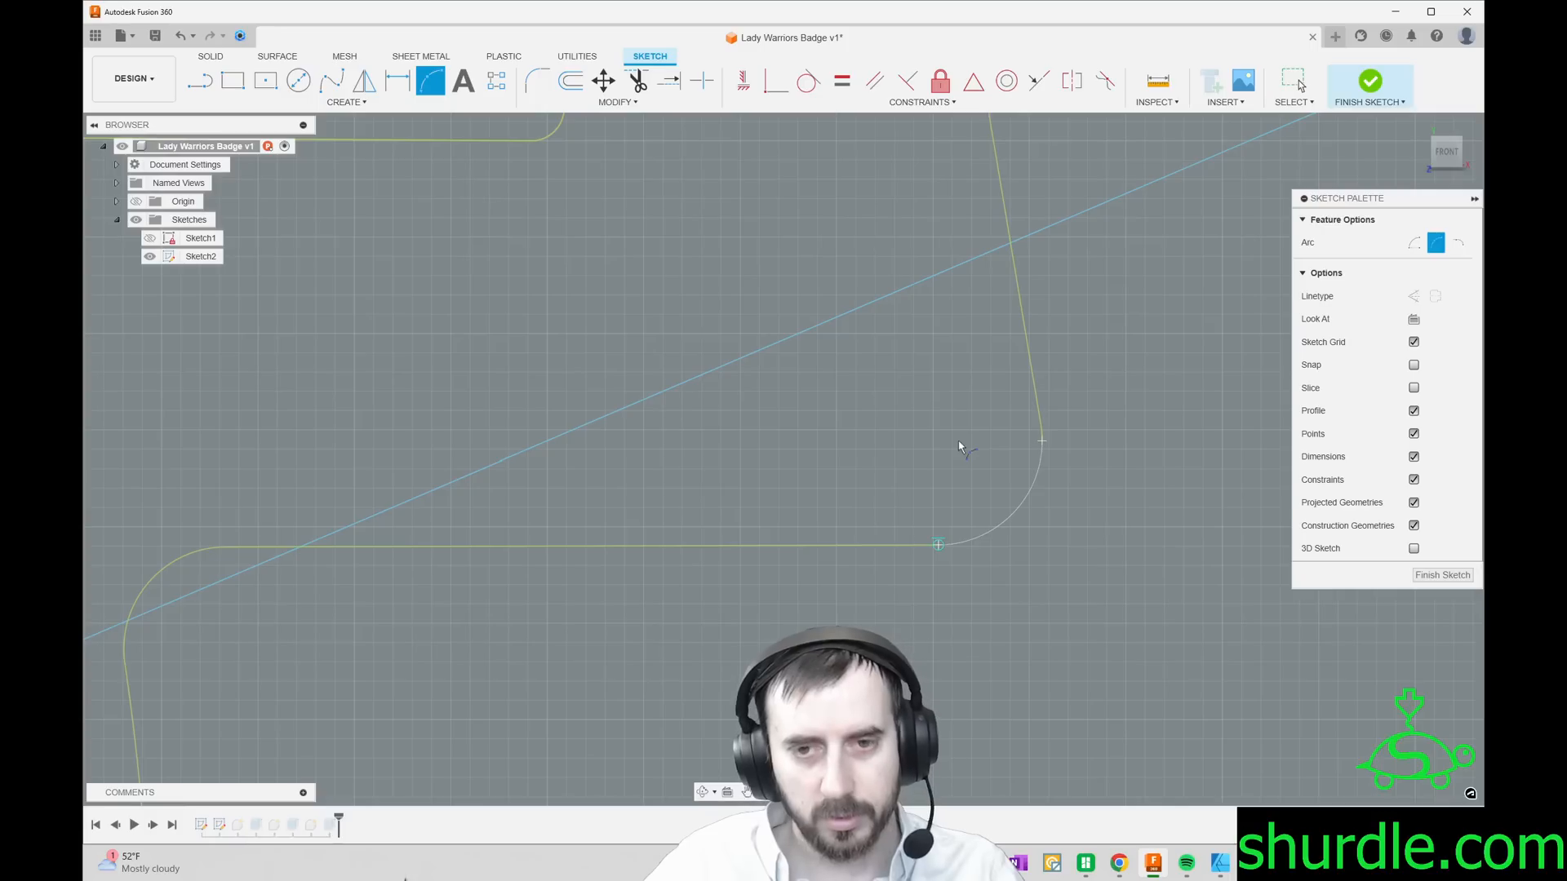
mouse_move(928, 443)
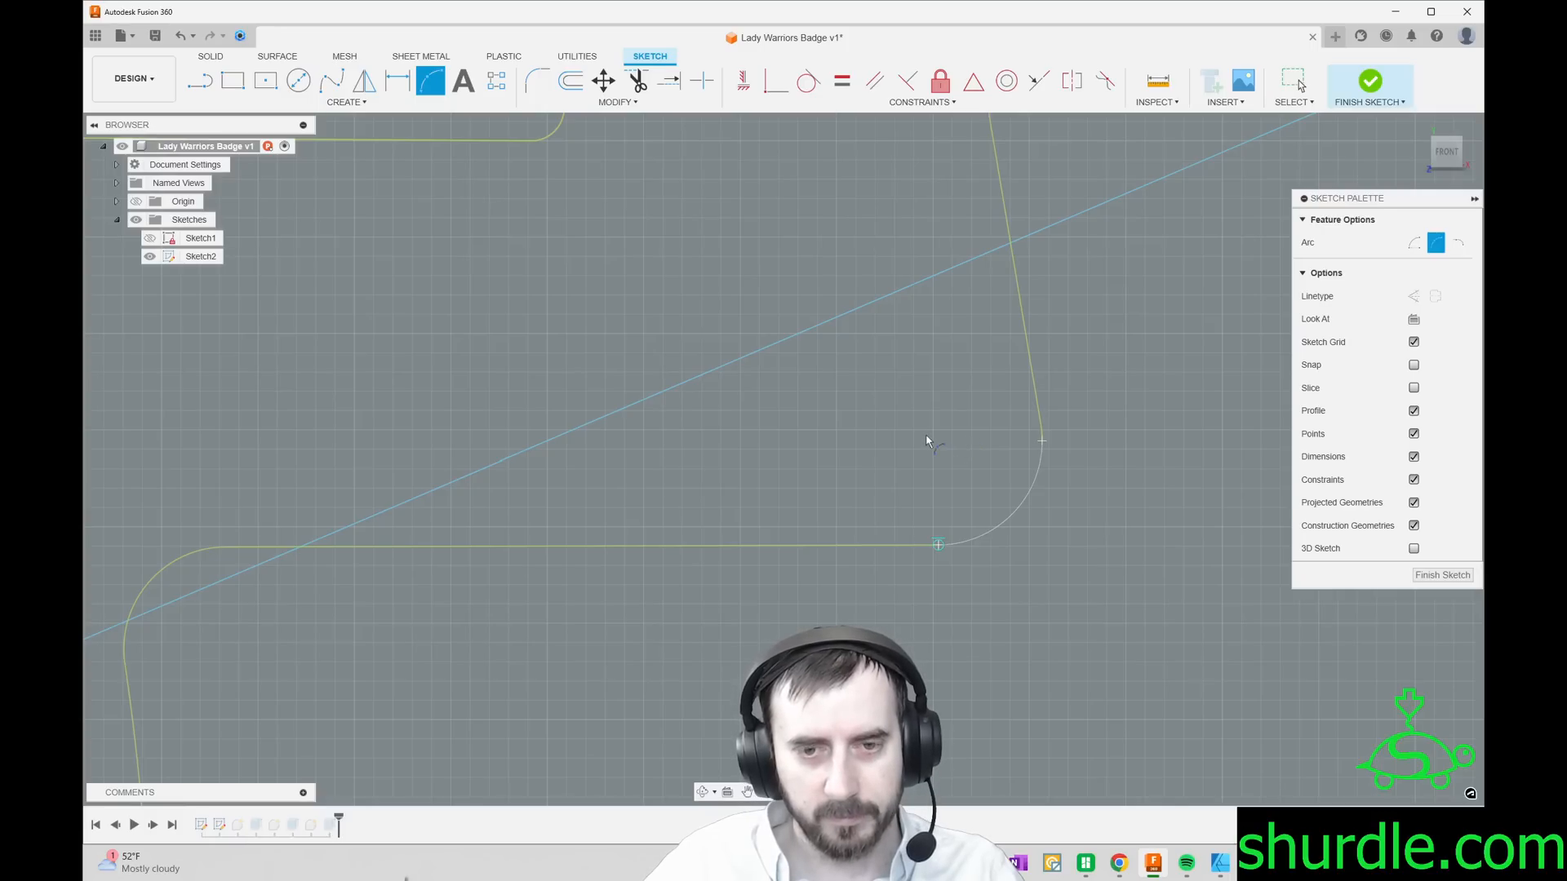
click(826, 323)
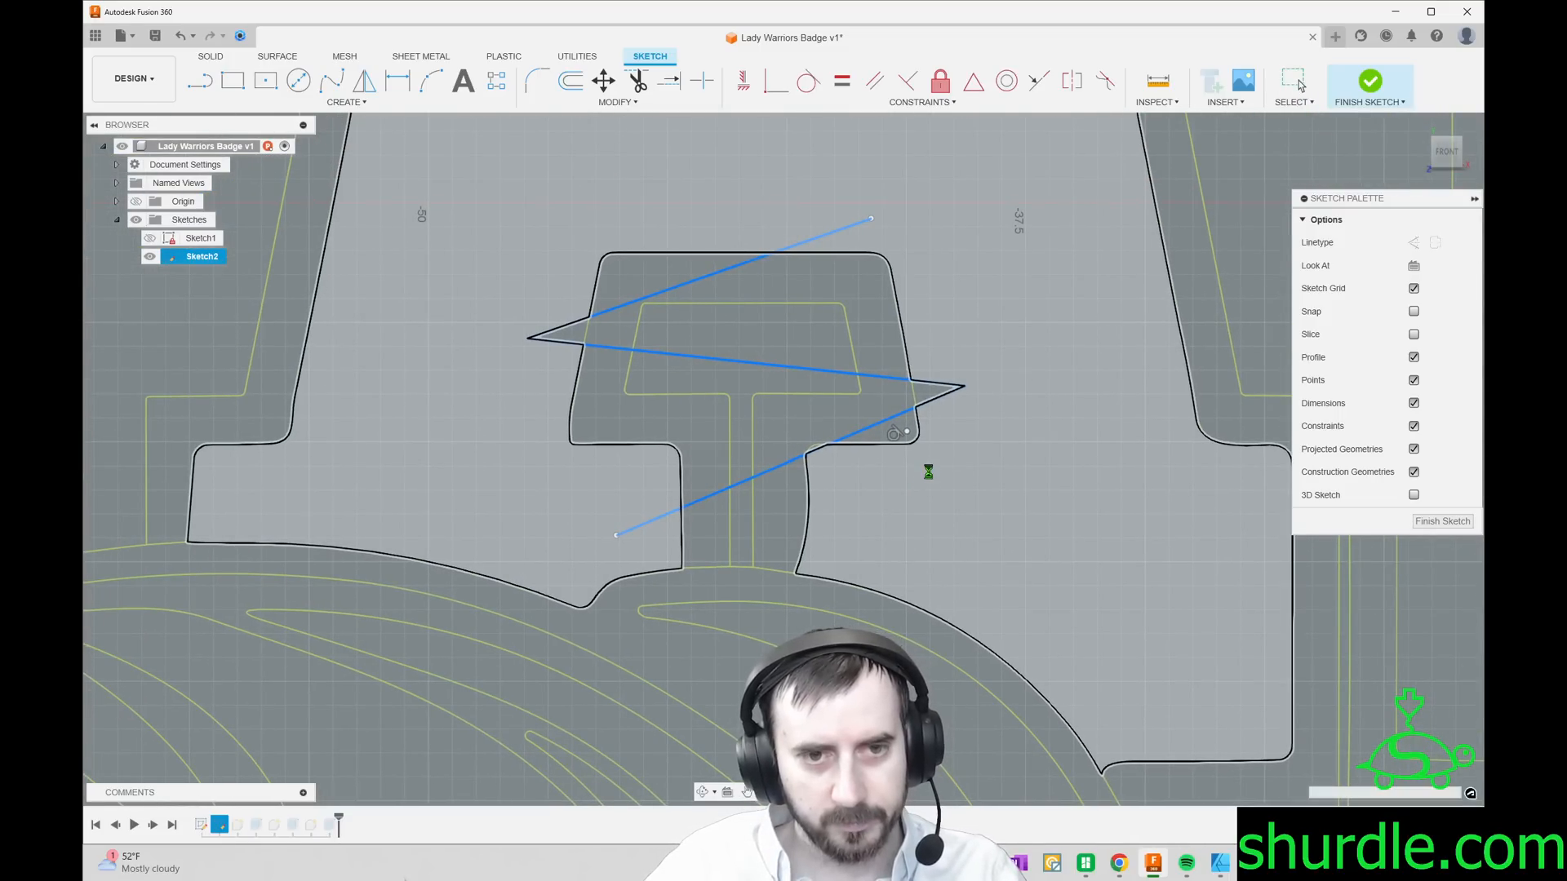
click(904, 500)
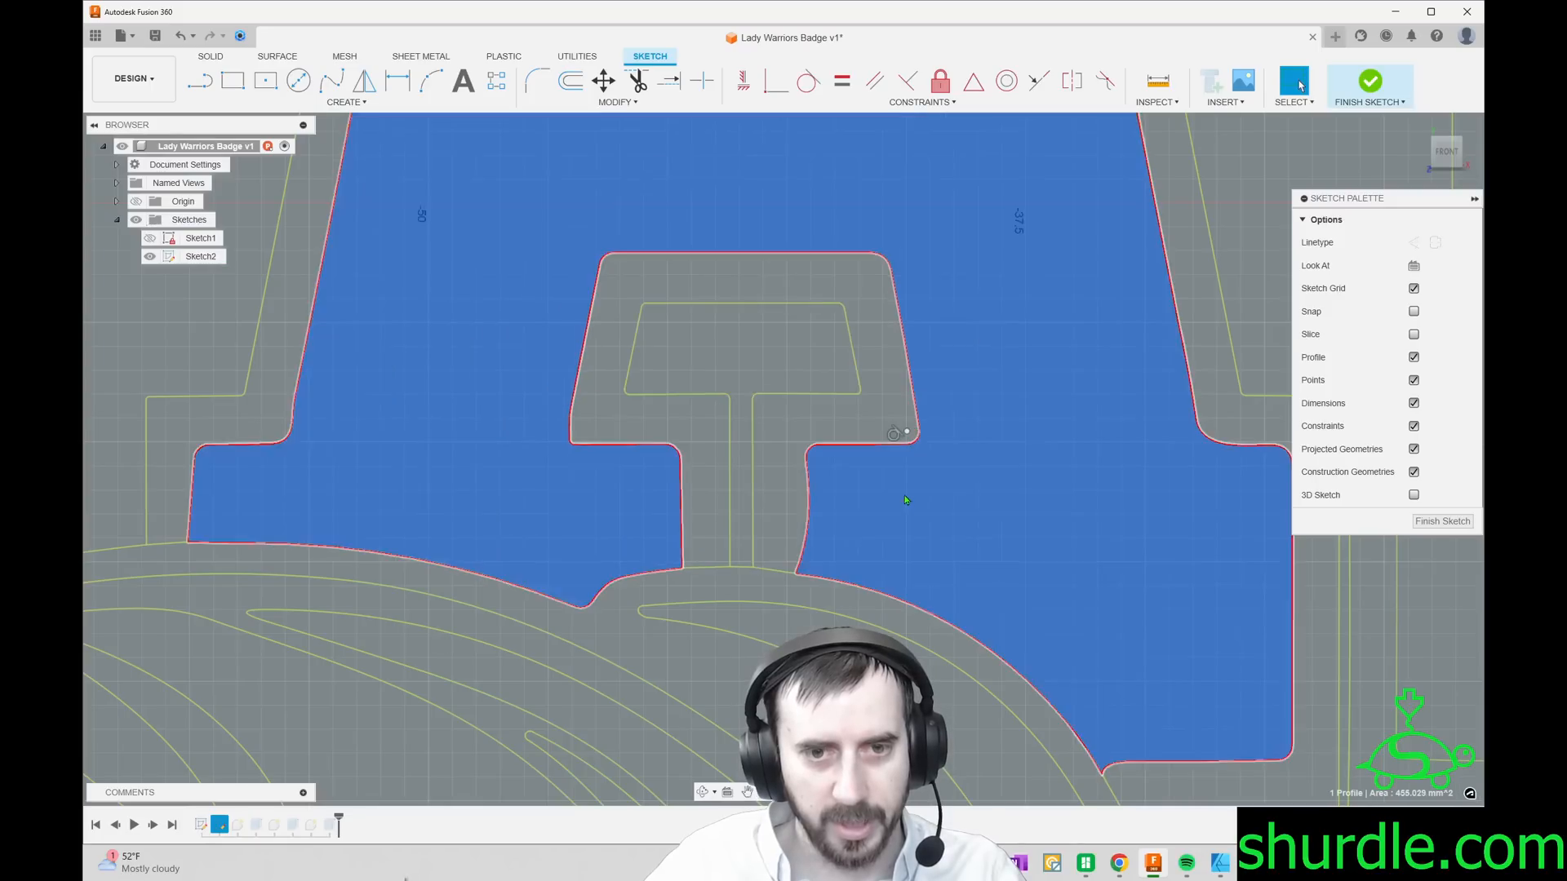